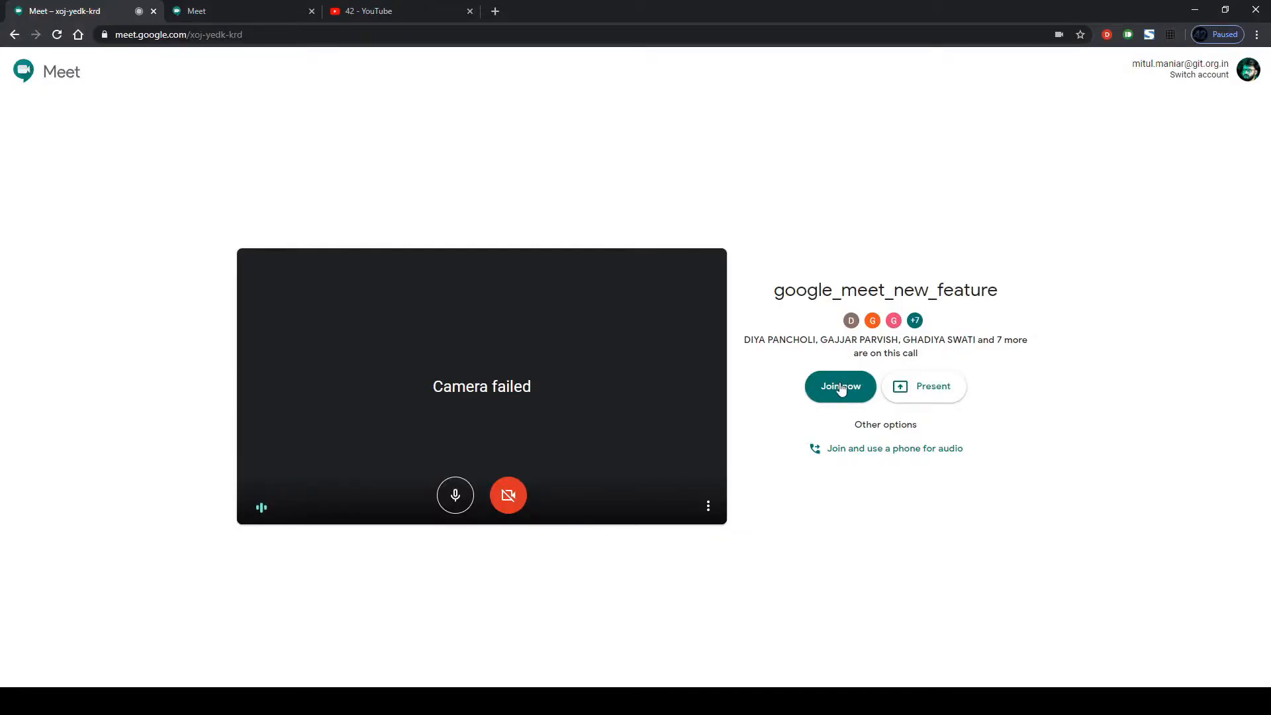
Join the google_meet_new_feature call and enable the grid extension so all ten participants show equally
click(840, 387)
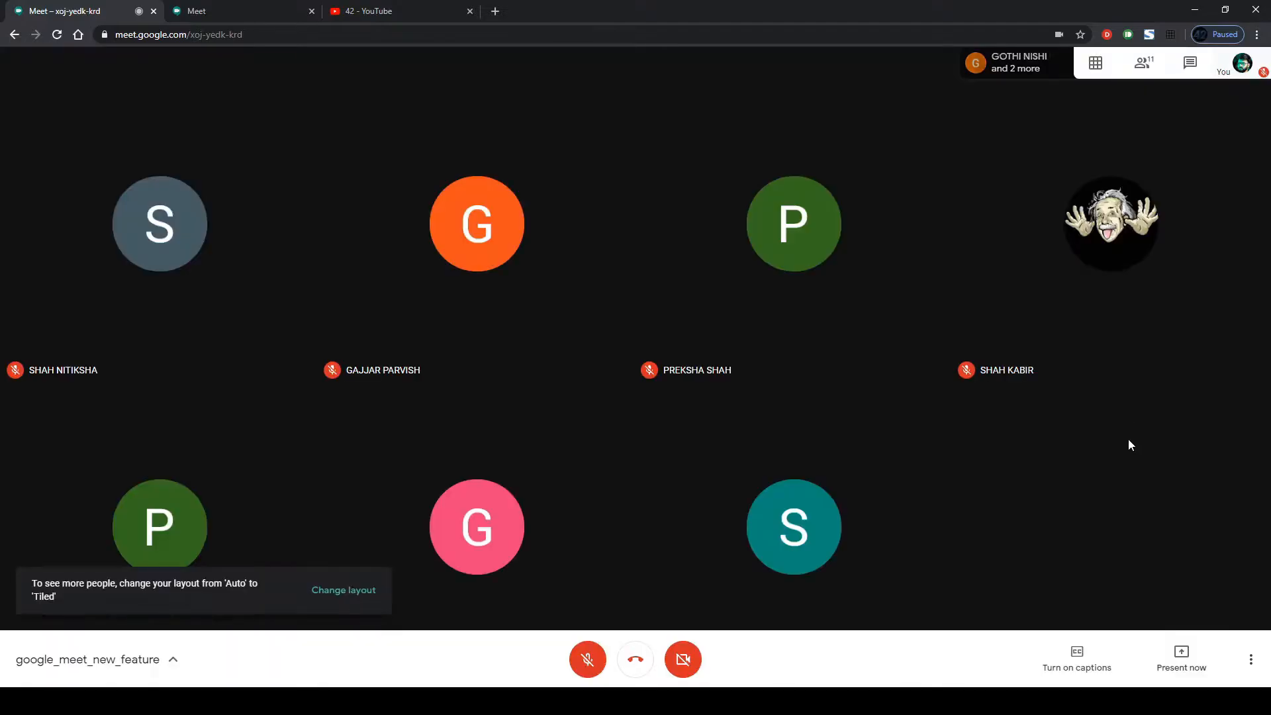
click(1095, 62)
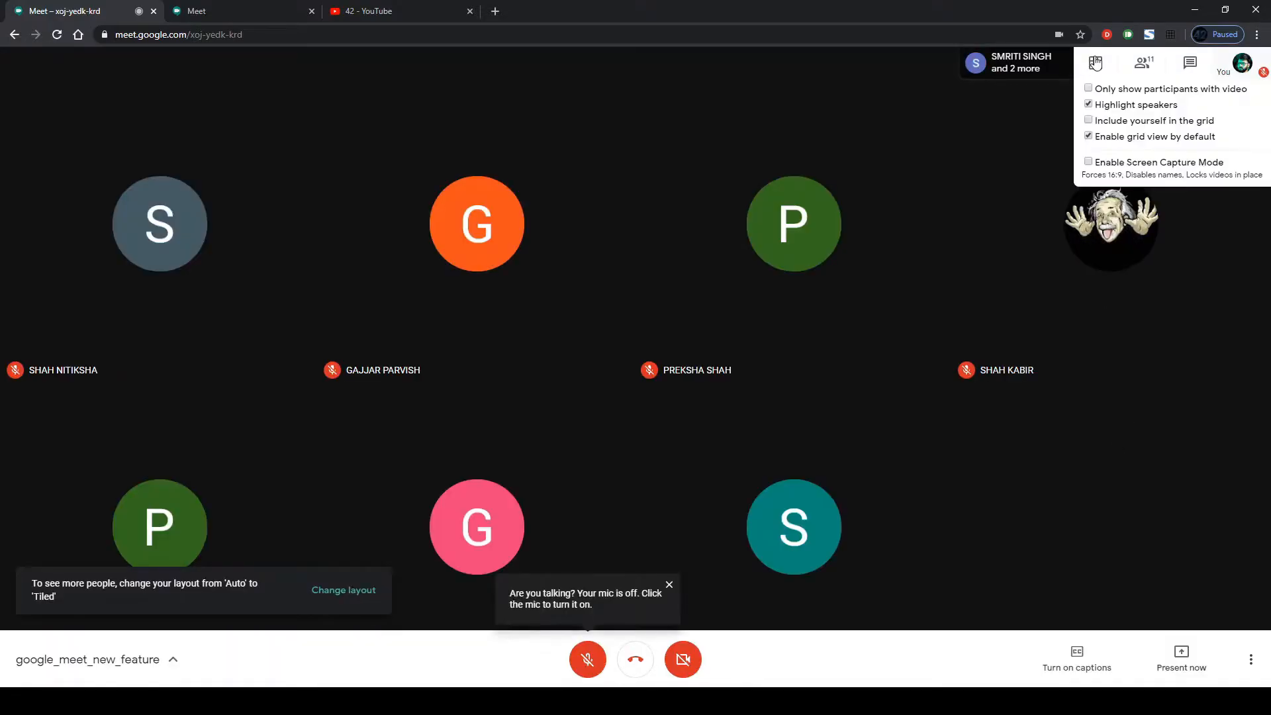
click(1095, 62)
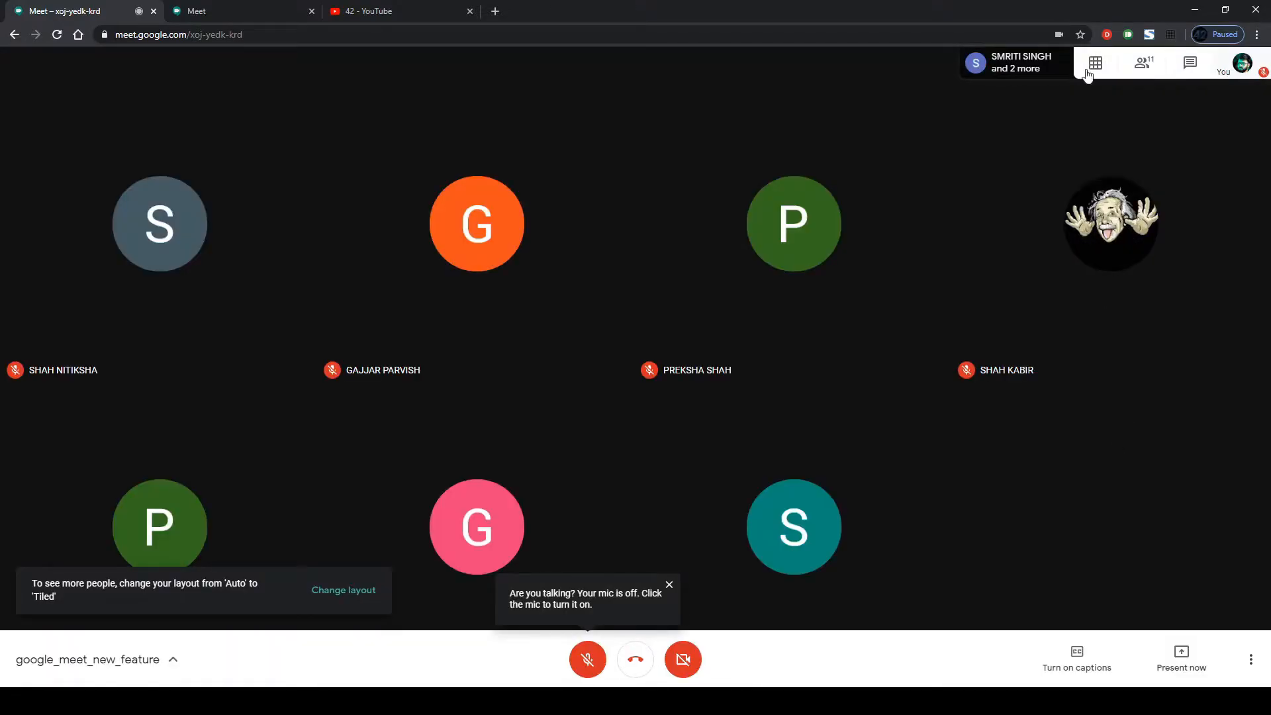
click(1096, 63)
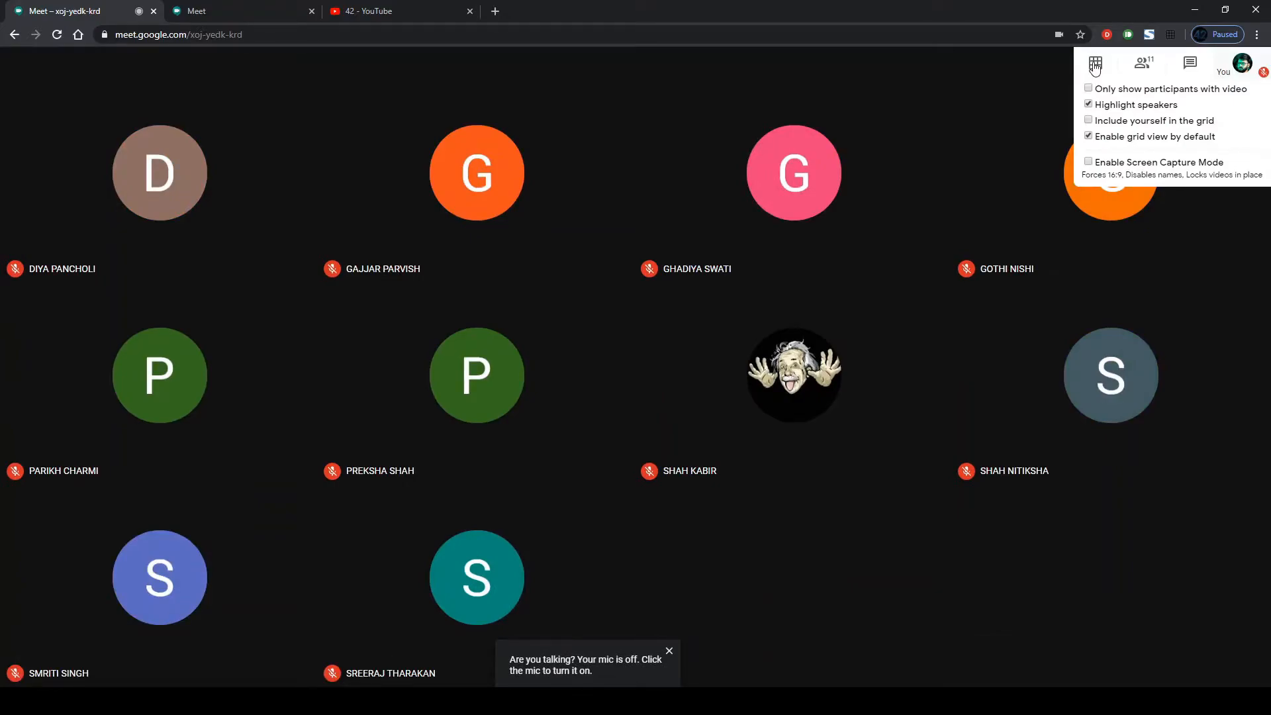
Disable the grid extension, leaving one featured participant beside a strip of the others
click(1089, 135)
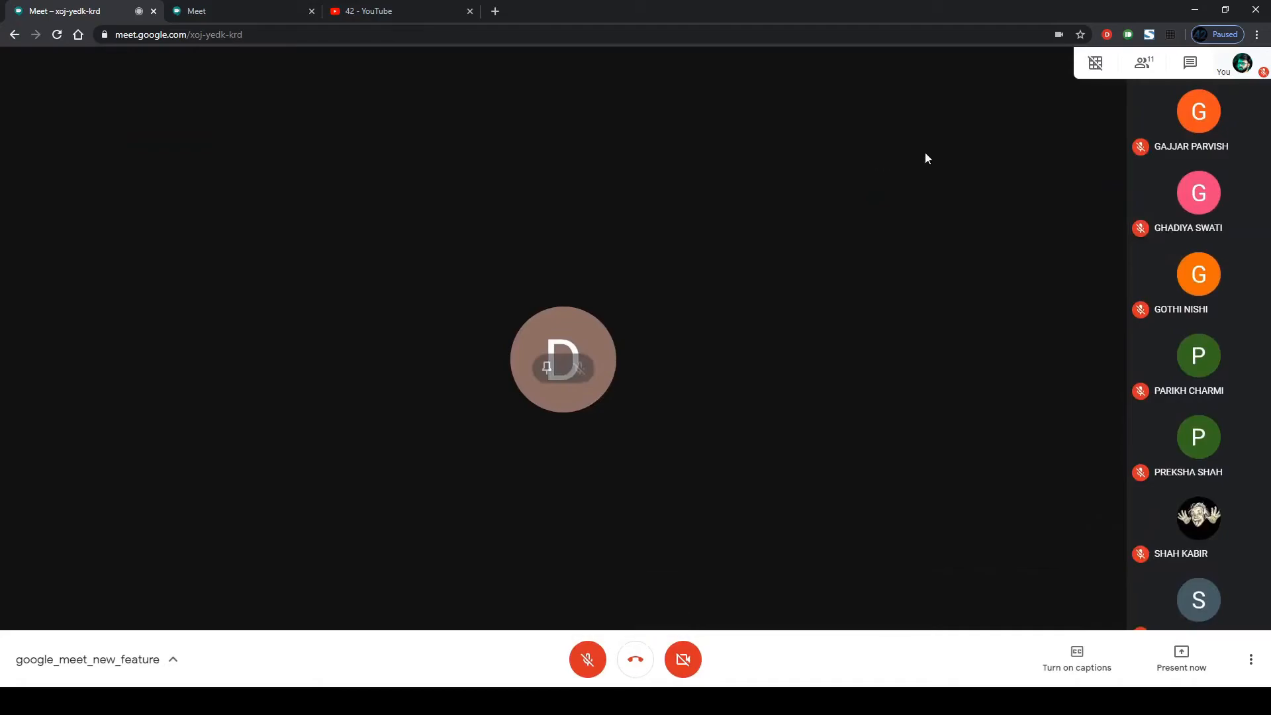
mouse_move(682, 273)
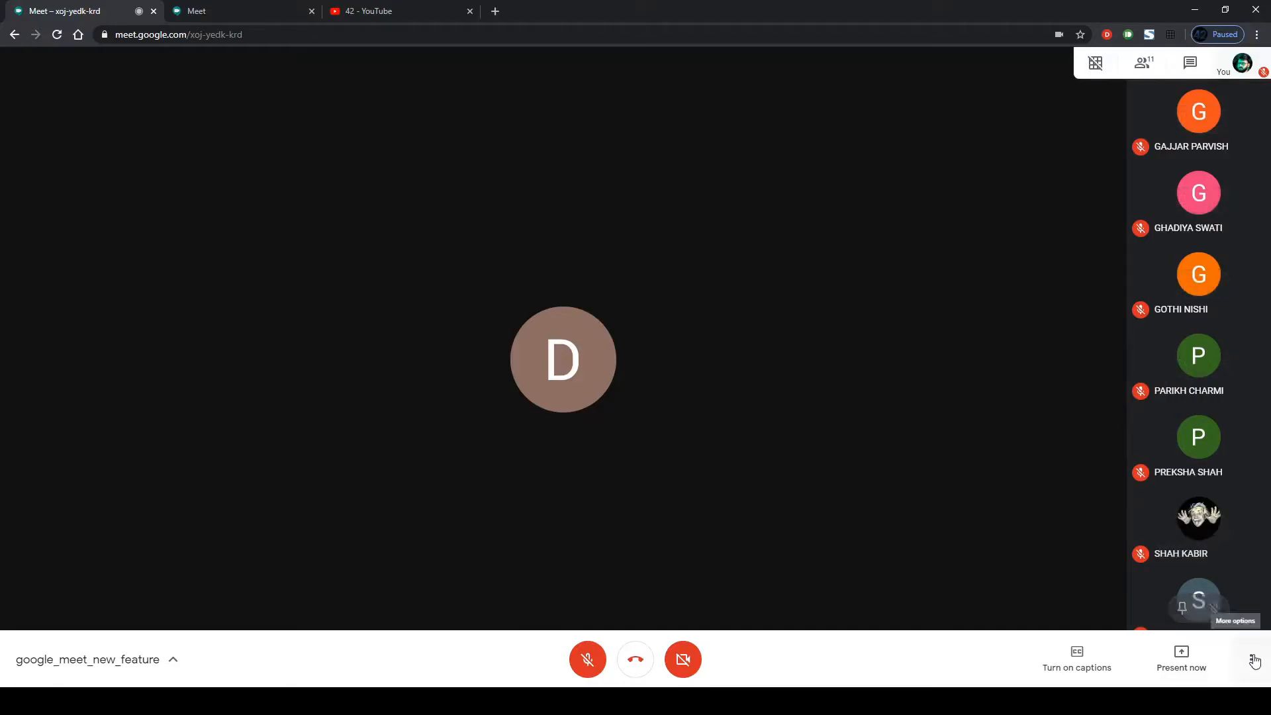
Change the call layout to Spotlight via More options so a single participant fills the screen
click(1256, 659)
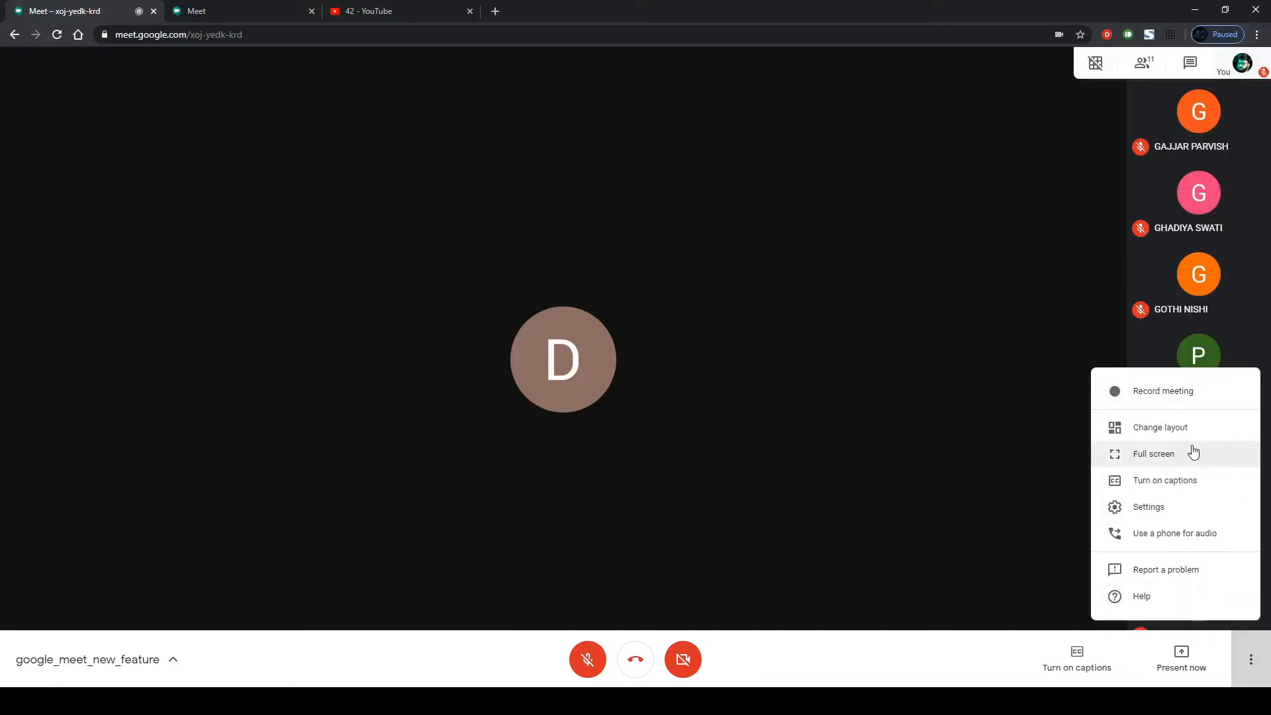
mouse_move(1185, 437)
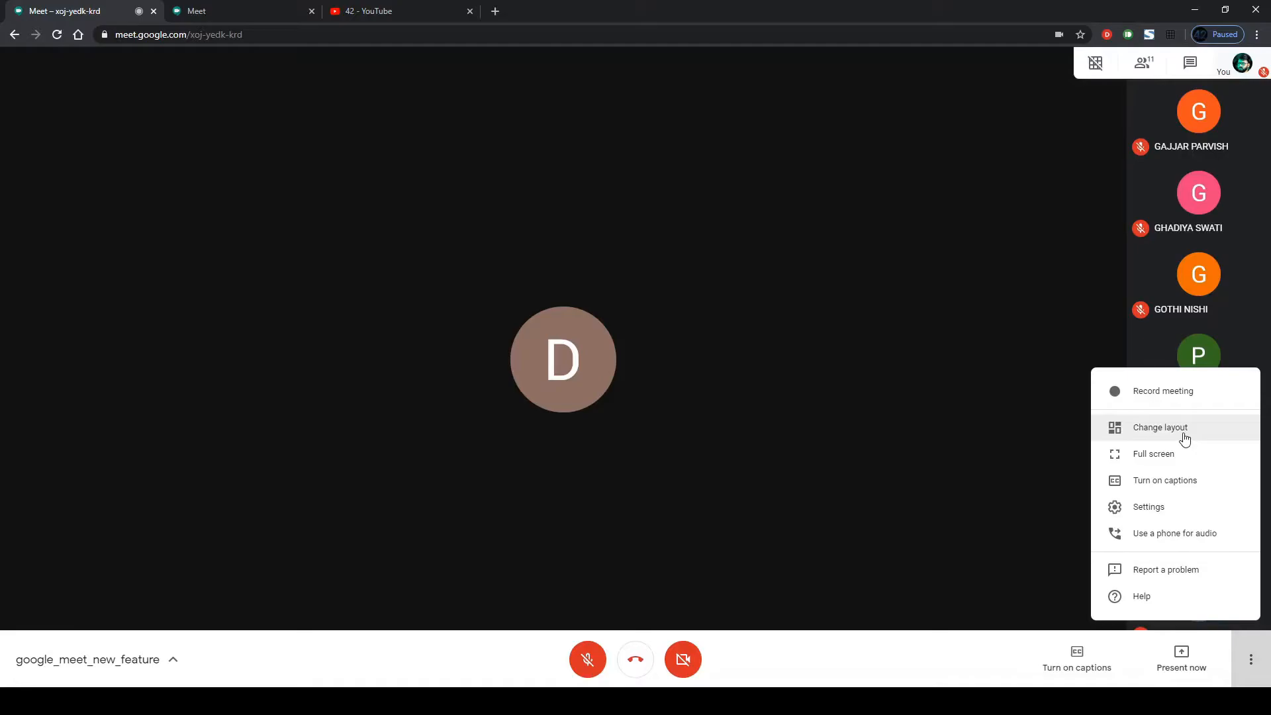
click(1160, 428)
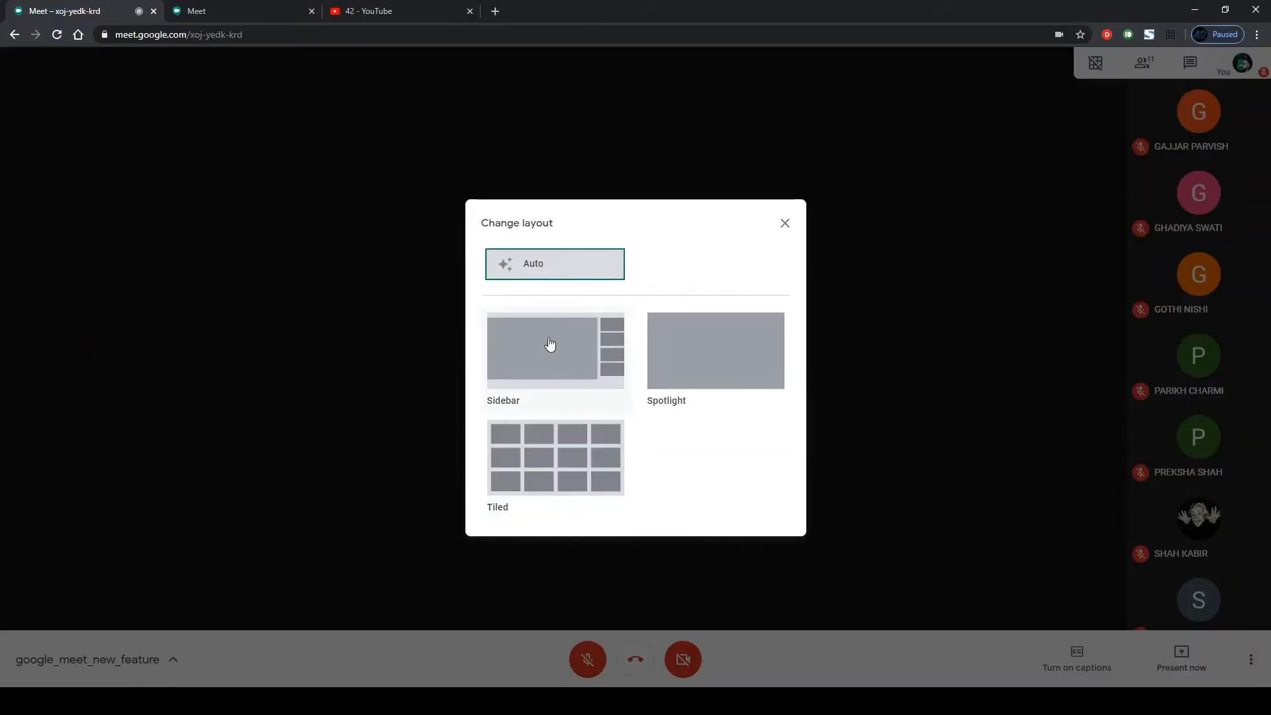
mouse_move(541, 358)
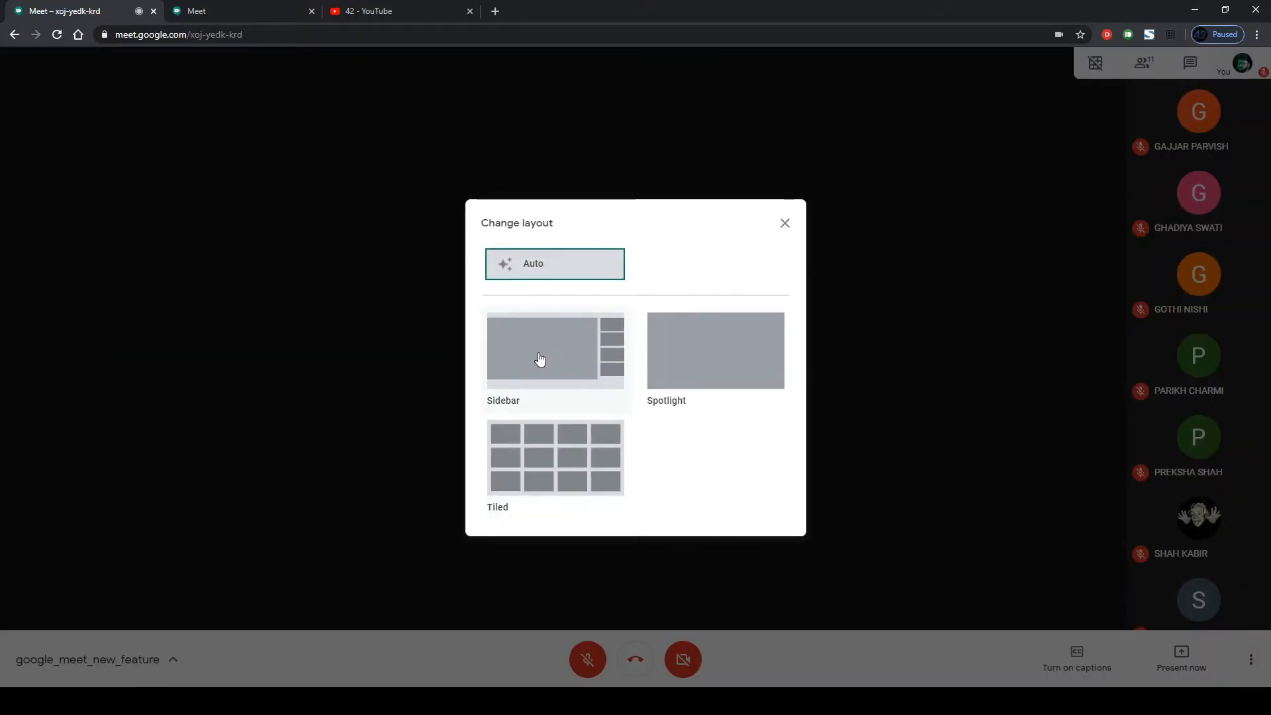
mouse_move(700, 368)
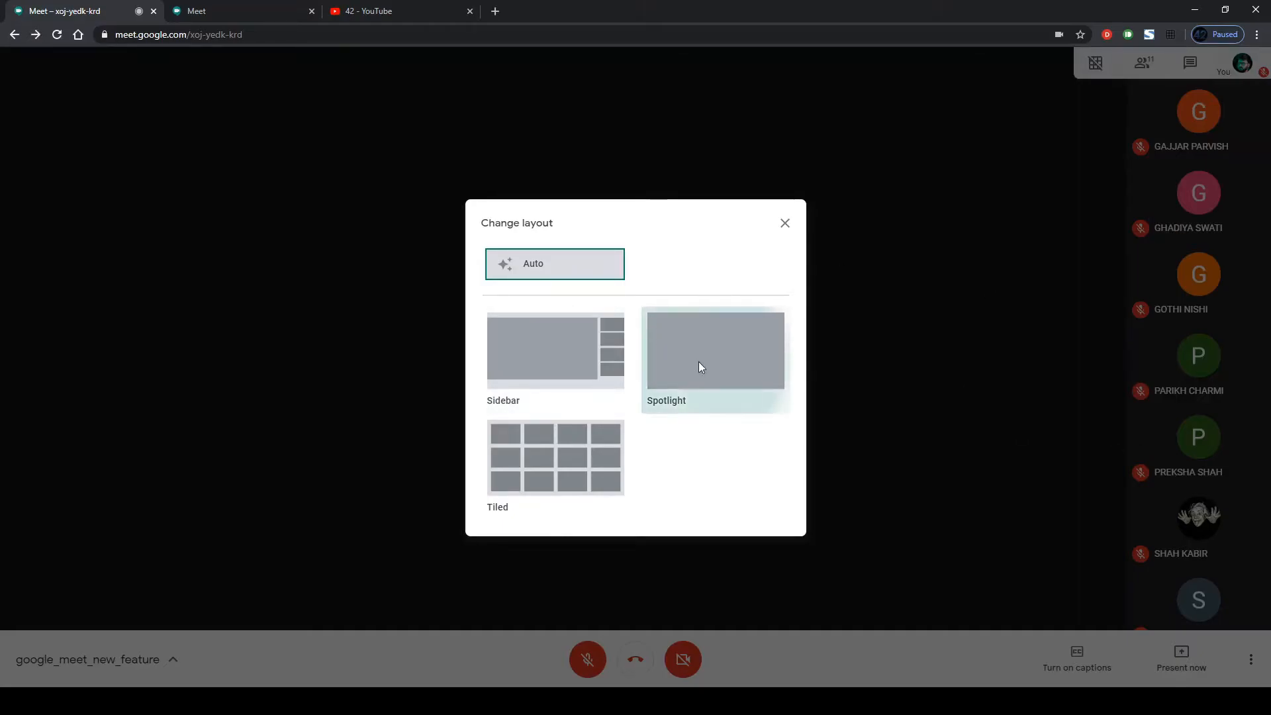
click(715, 358)
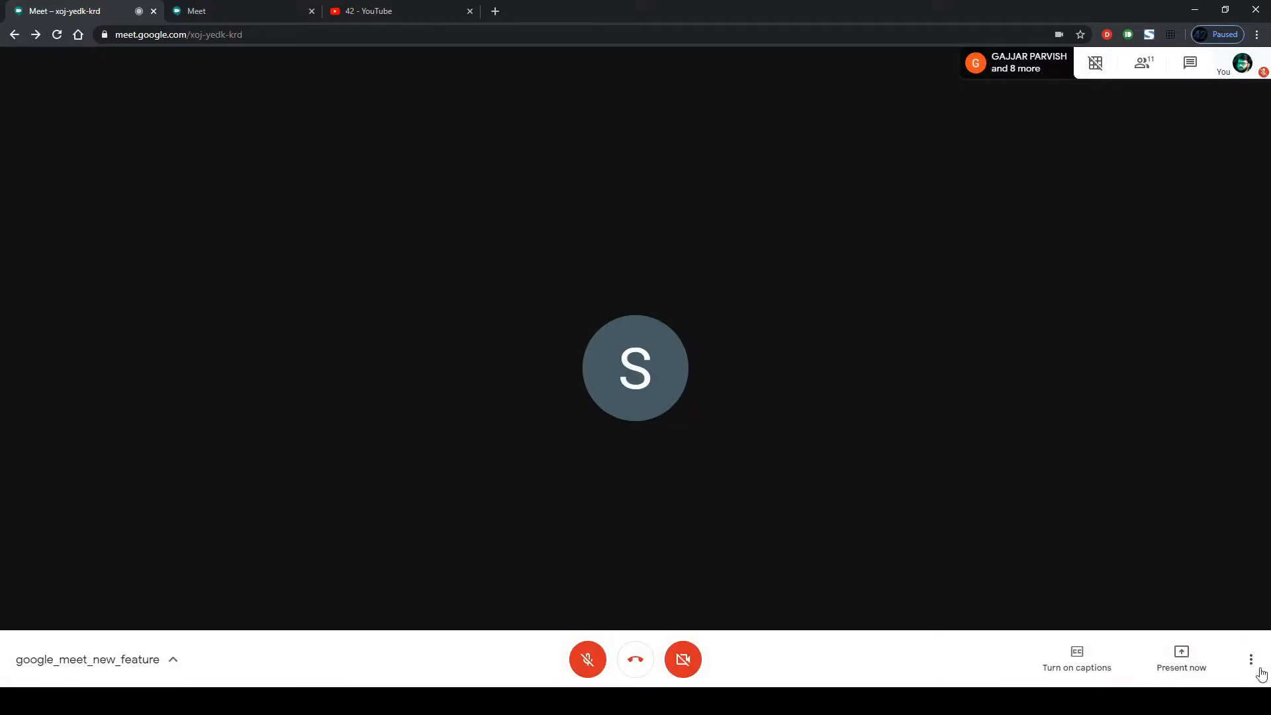
Change the call layout to Tiled via More options so all ten participants appear as equal tiles
click(1251, 659)
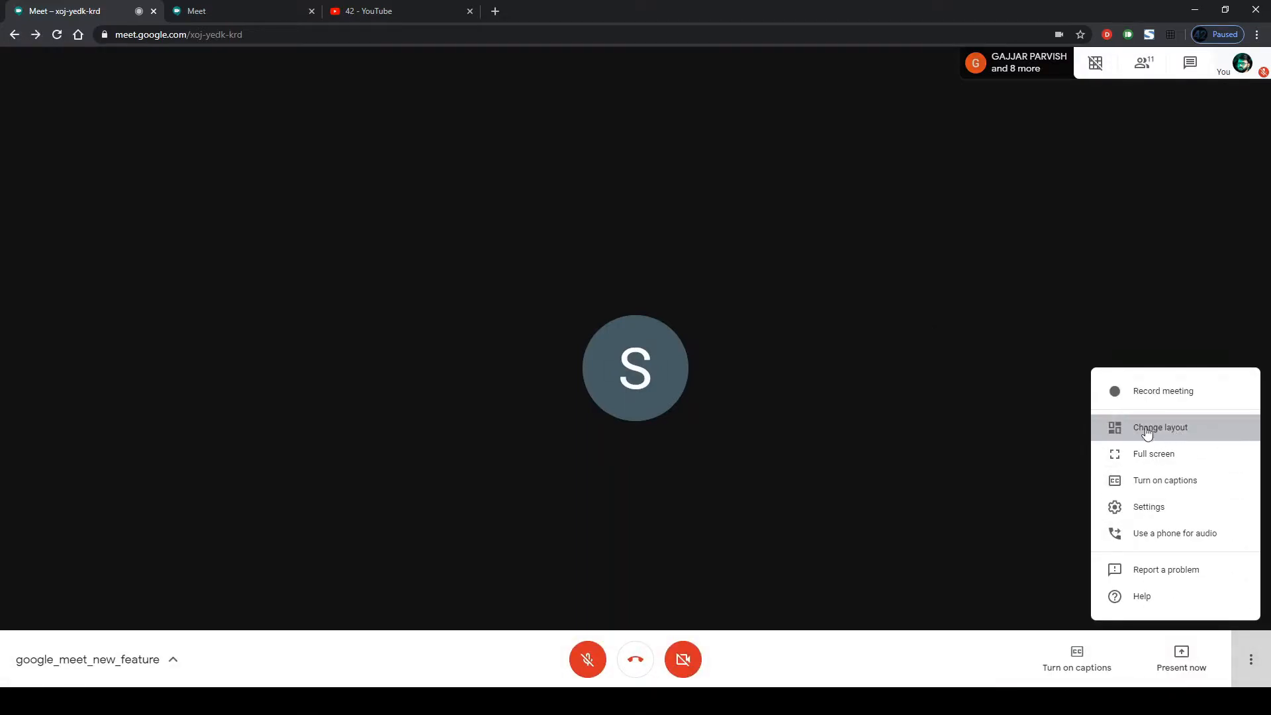
click(1160, 428)
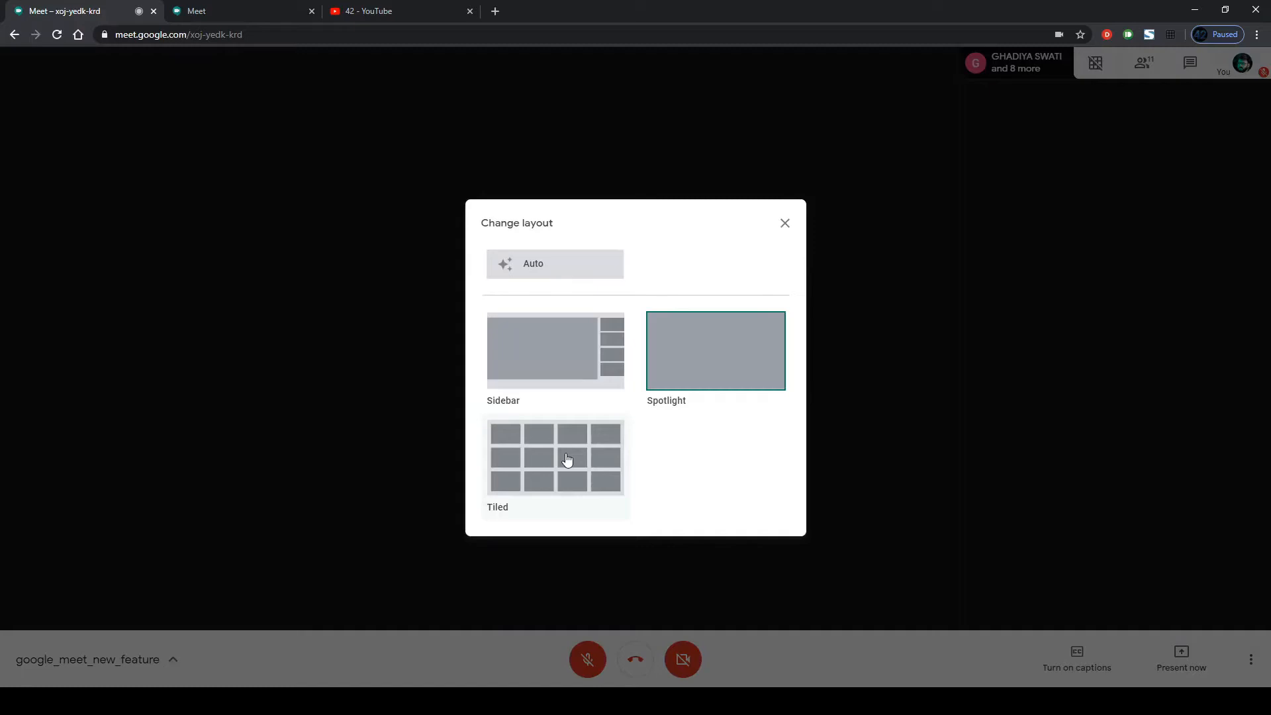
mouse_move(551, 469)
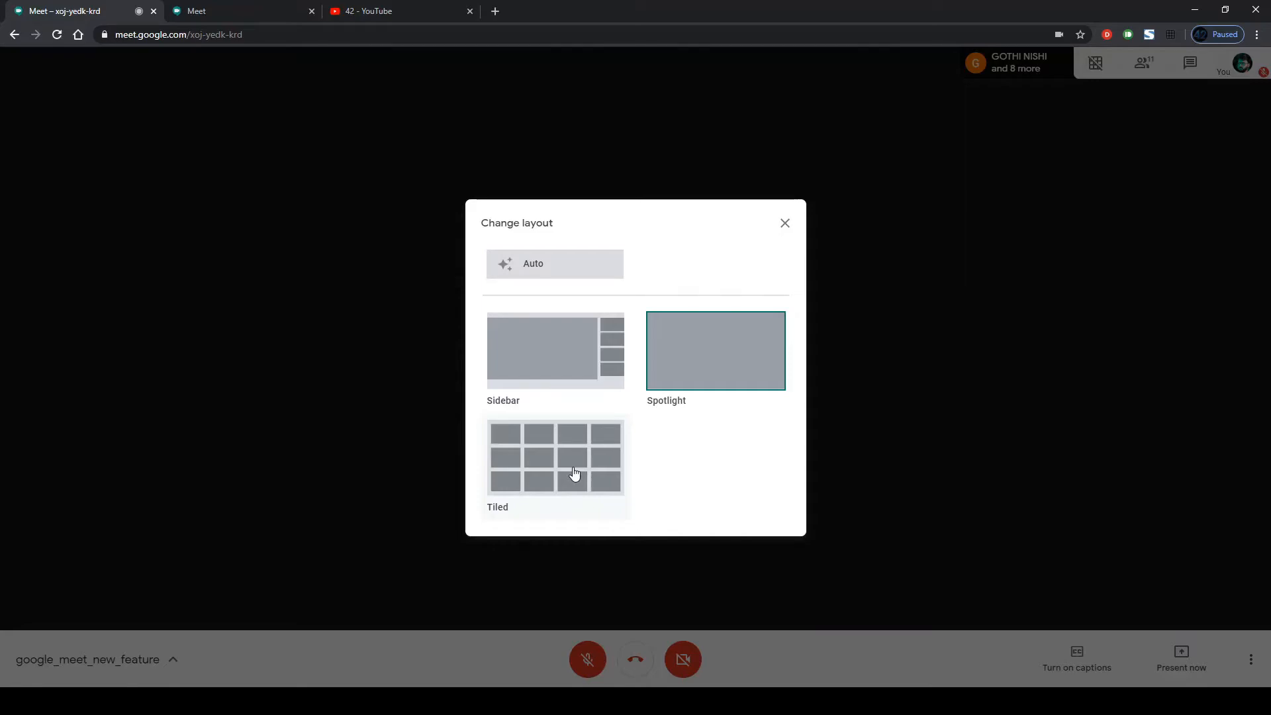
mouse_move(585, 464)
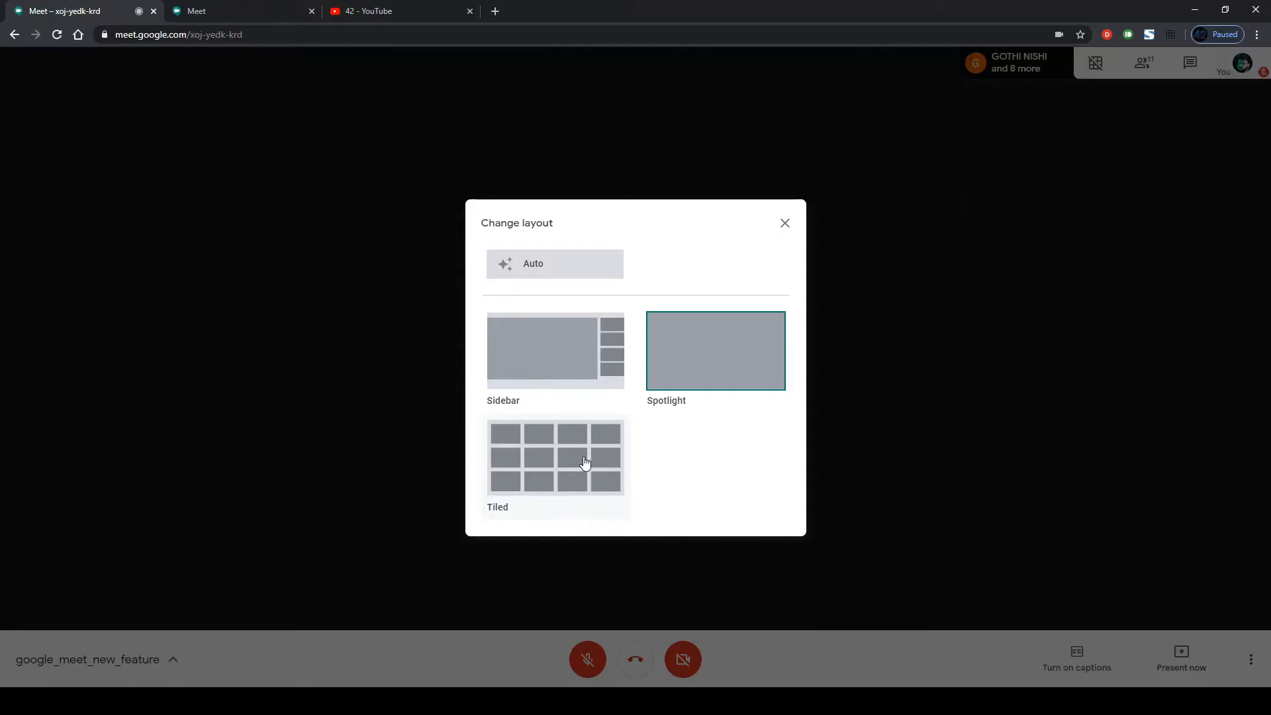
click(584, 463)
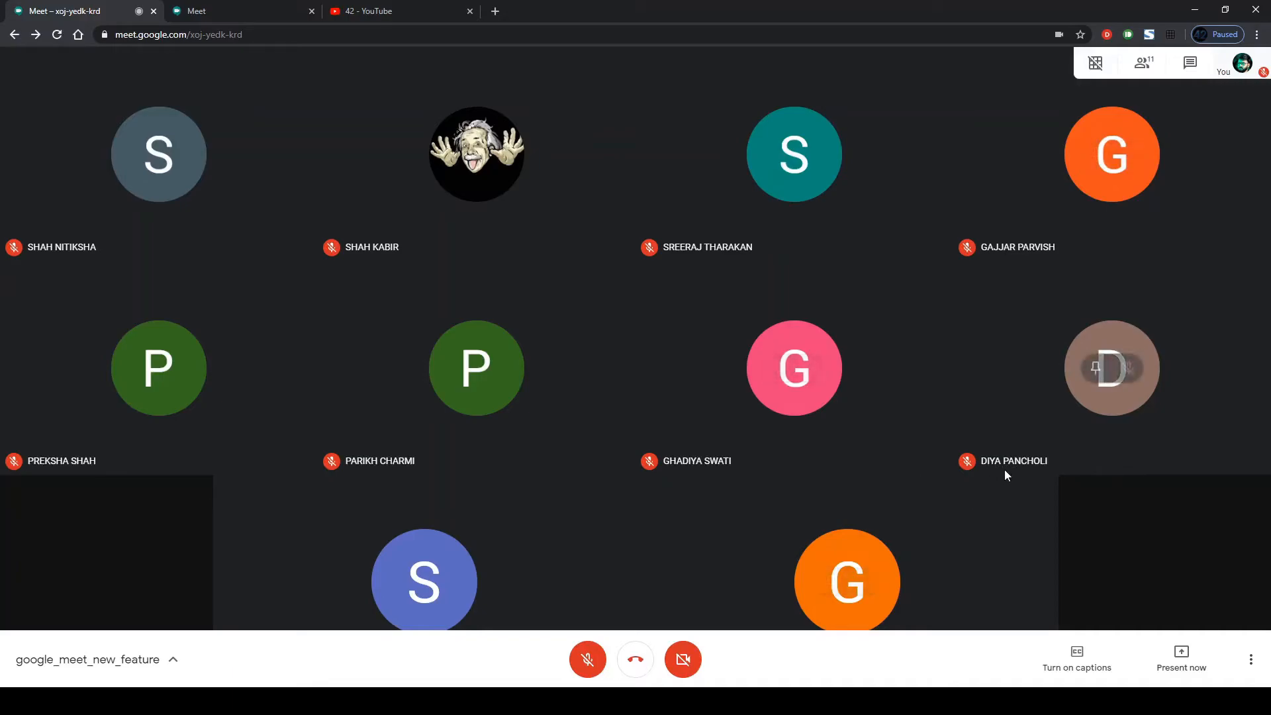
mouse_move(1091, 503)
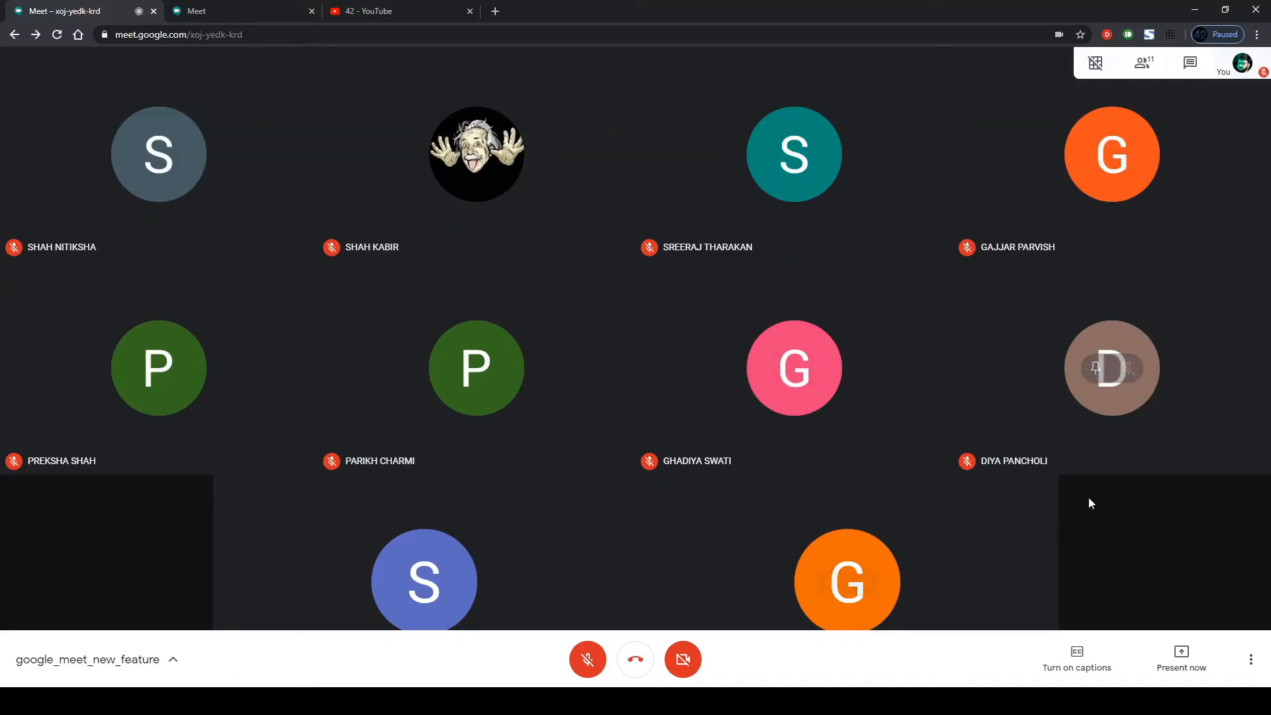
click(1095, 63)
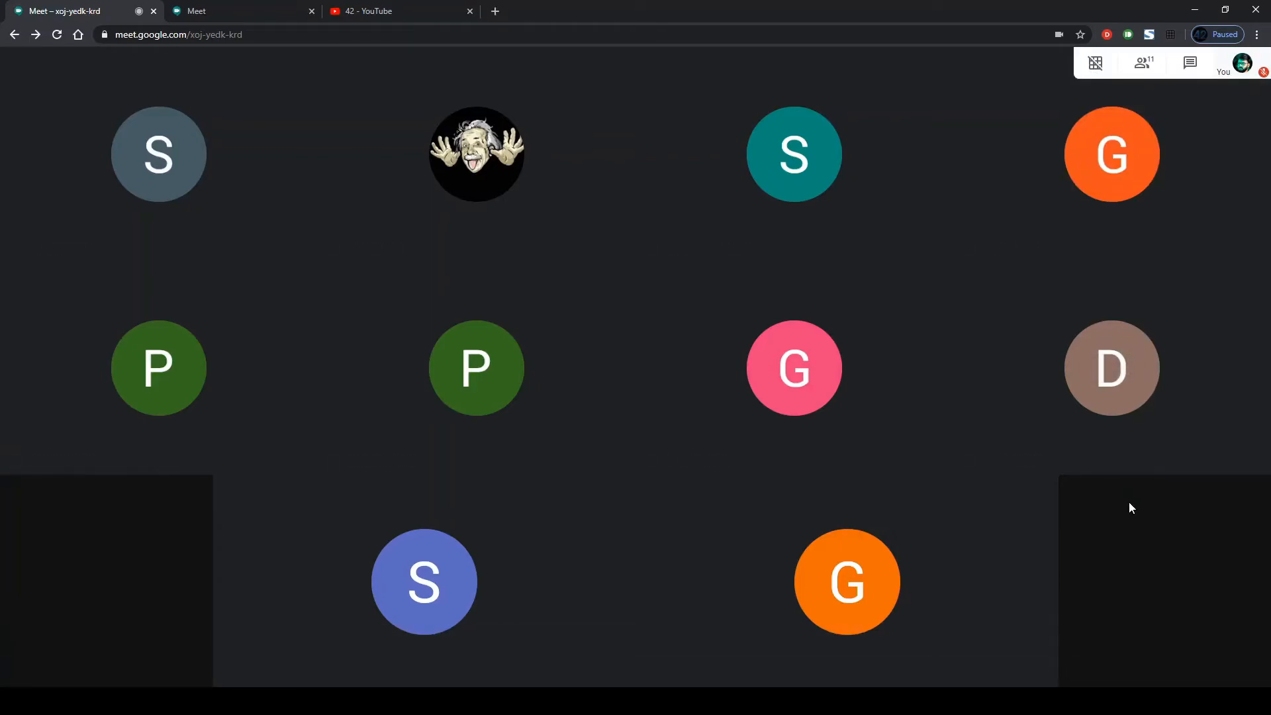
click(1097, 62)
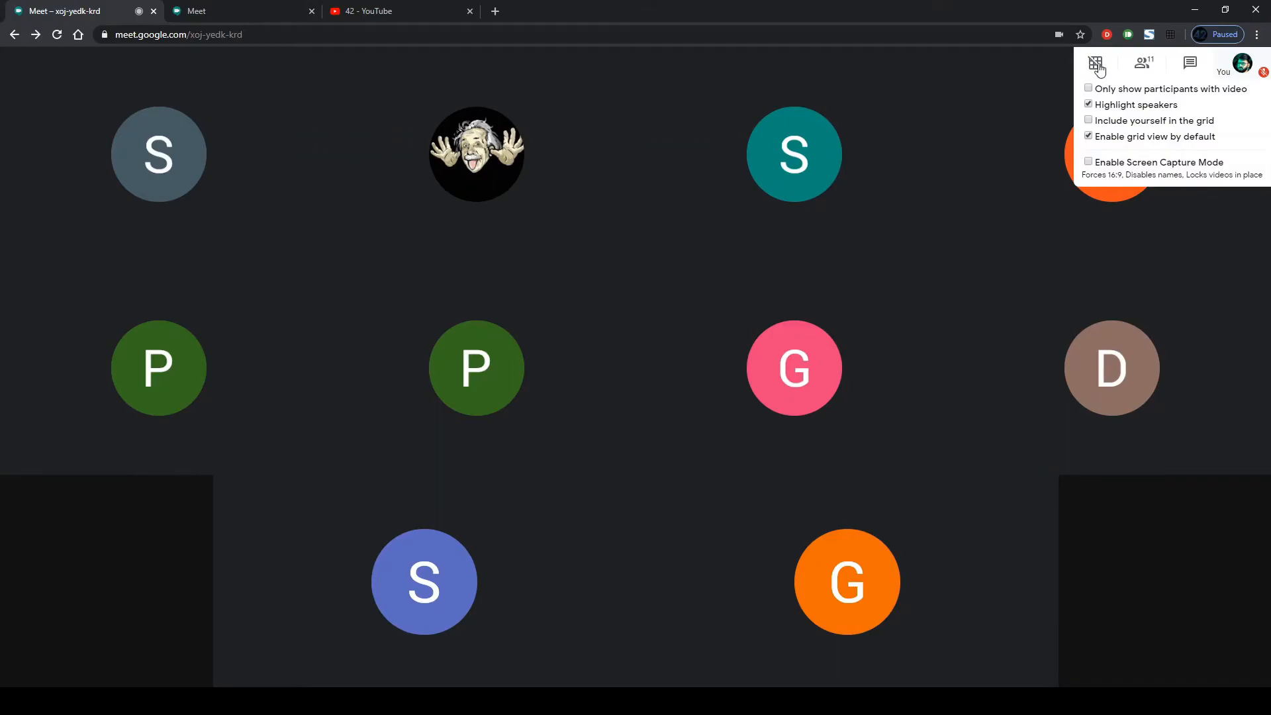
click(1097, 62)
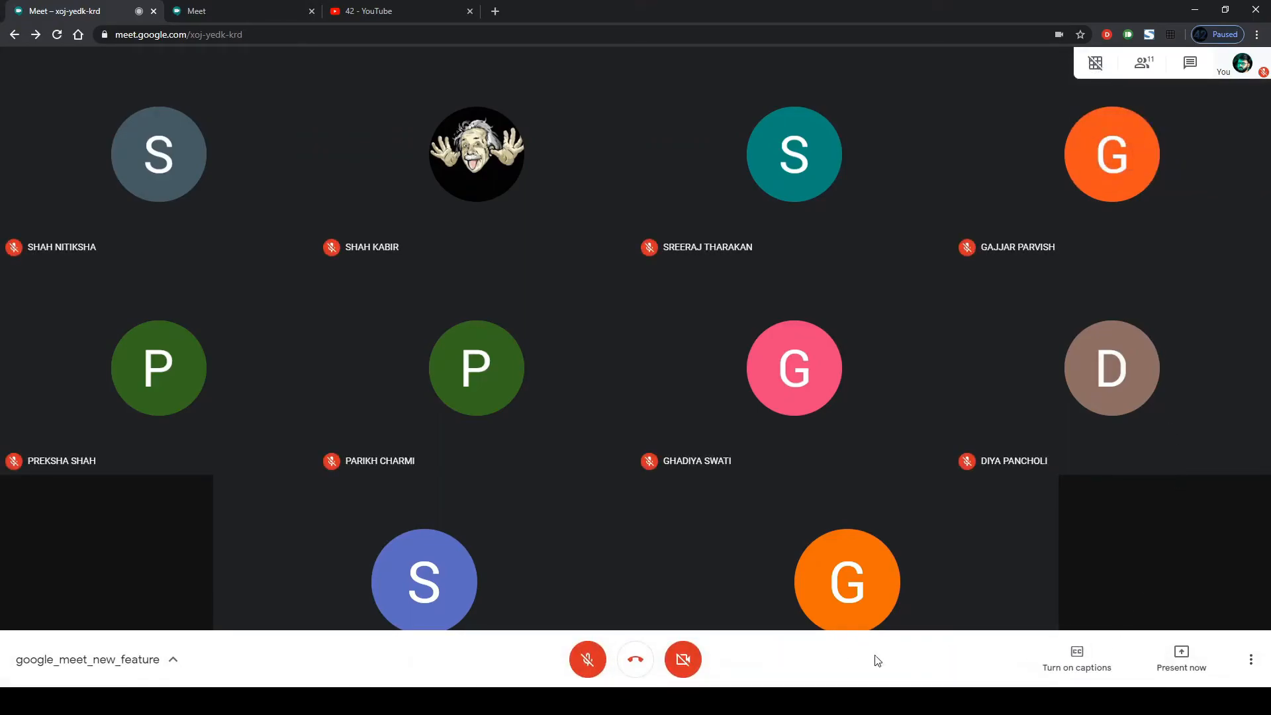
mouse_move(1223, 675)
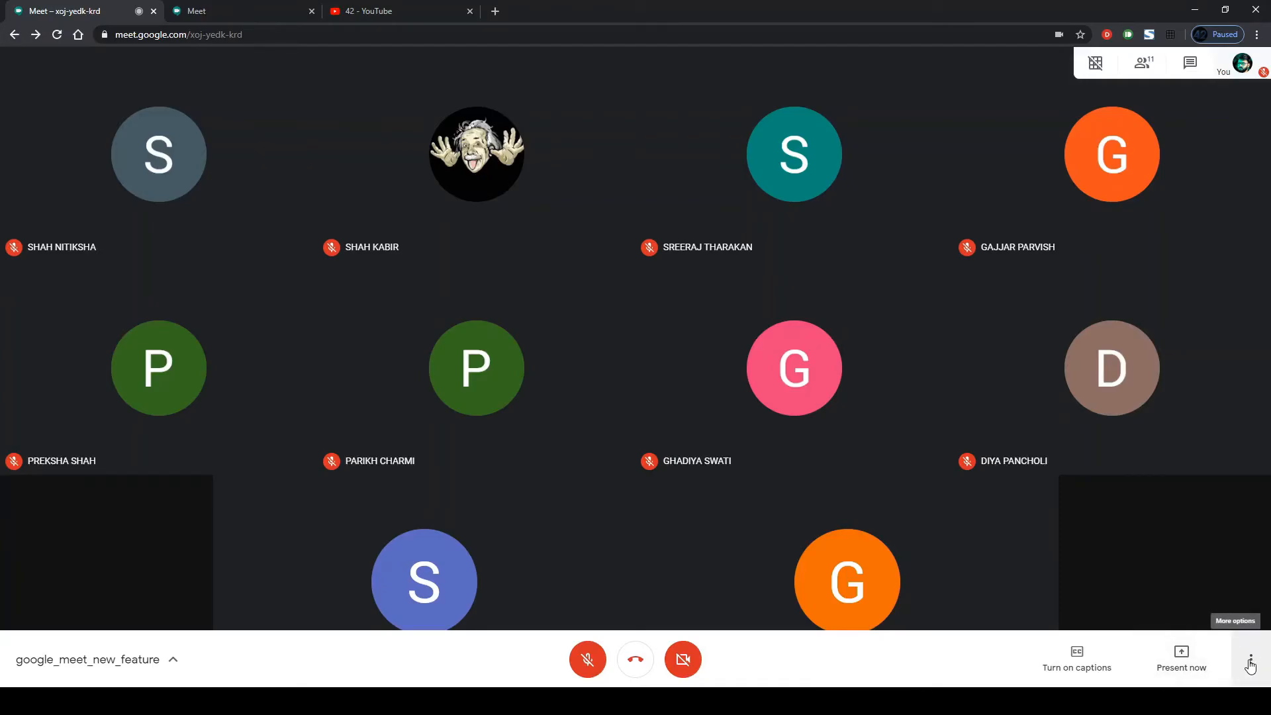
click(1250, 663)
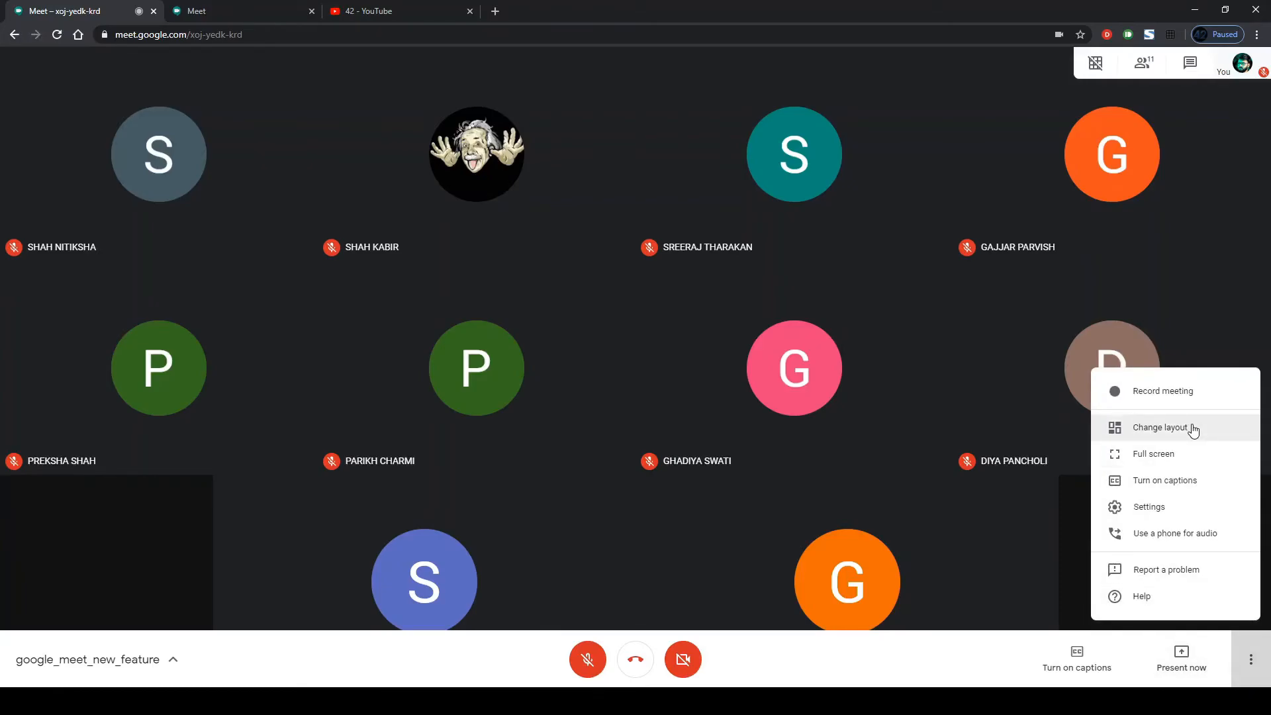
click(1160, 427)
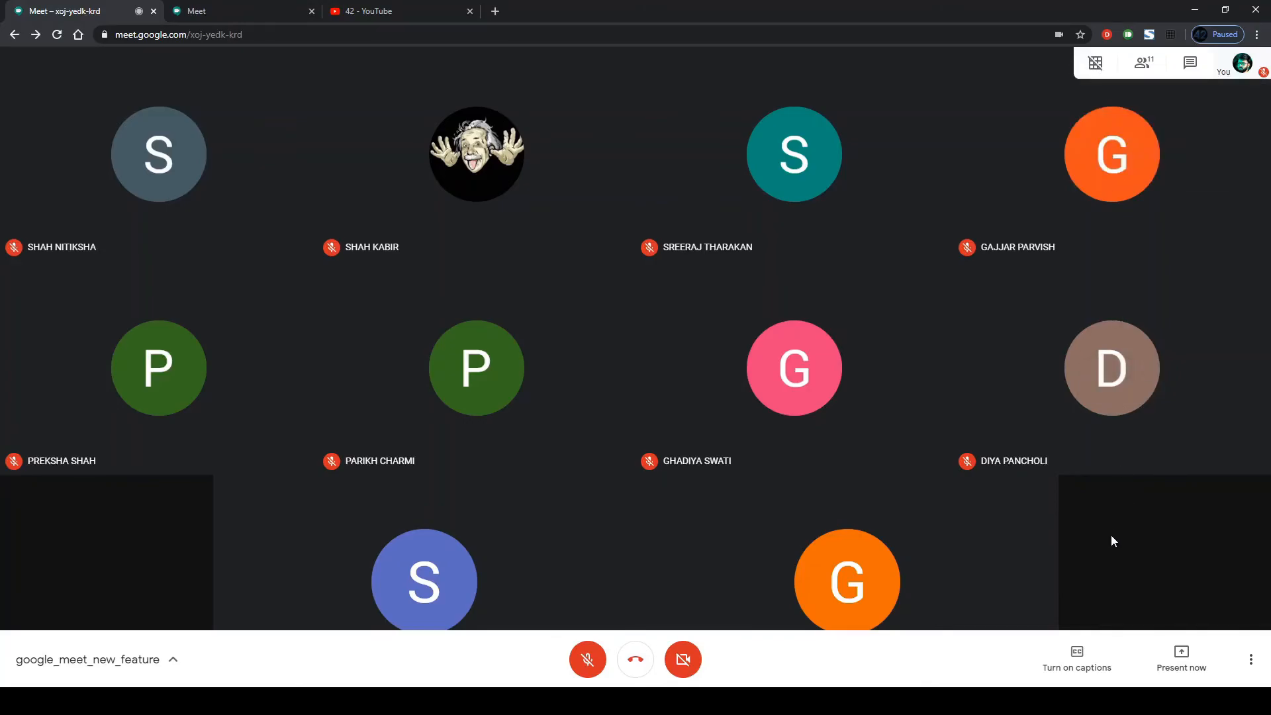
click(1095, 62)
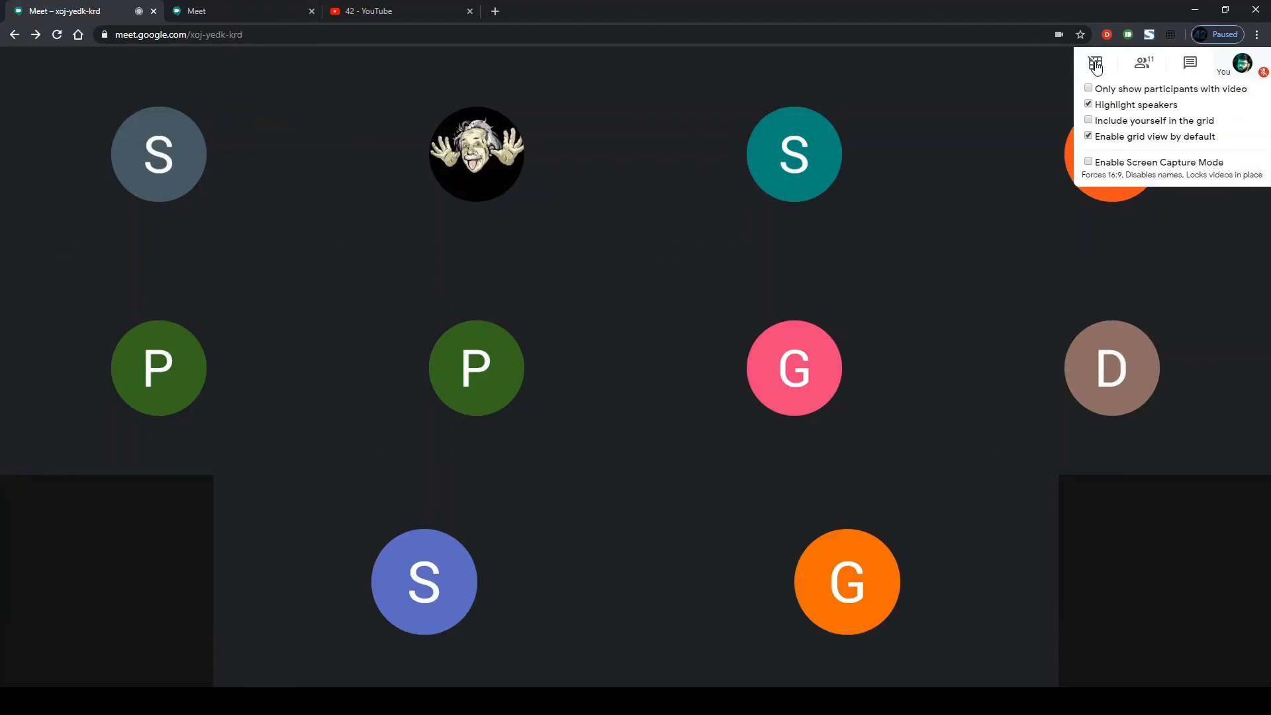
click(1095, 64)
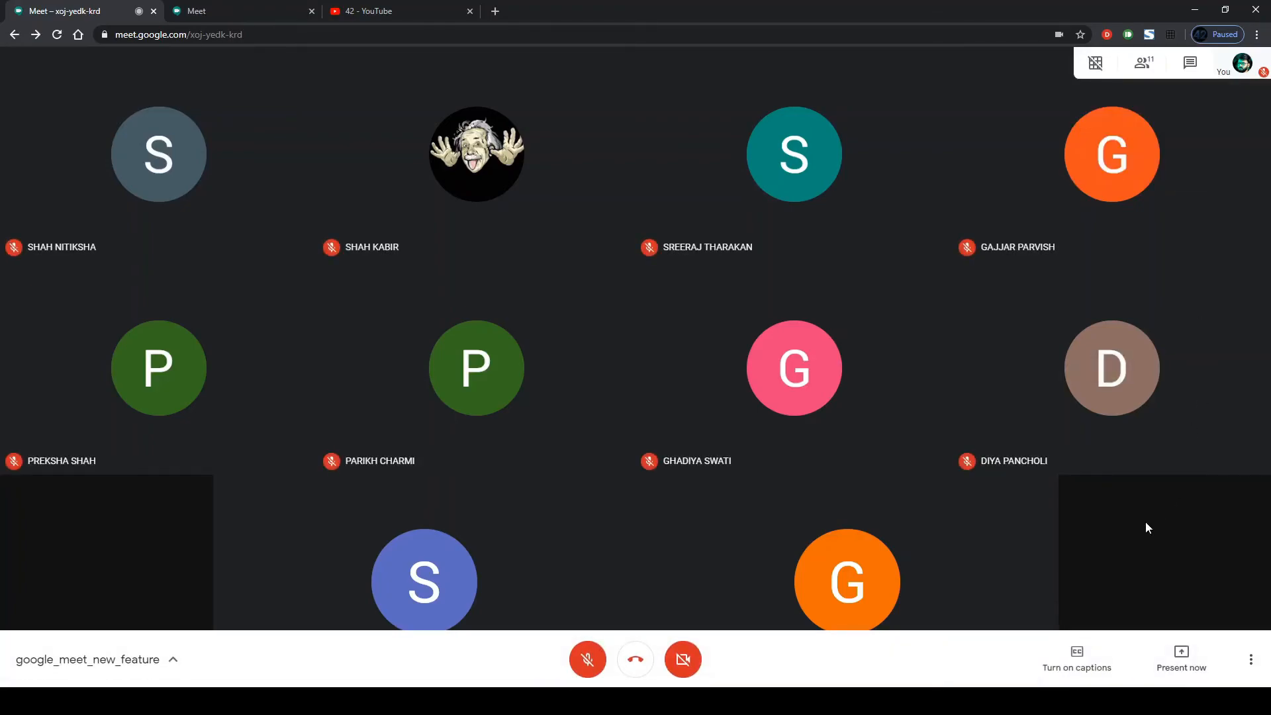